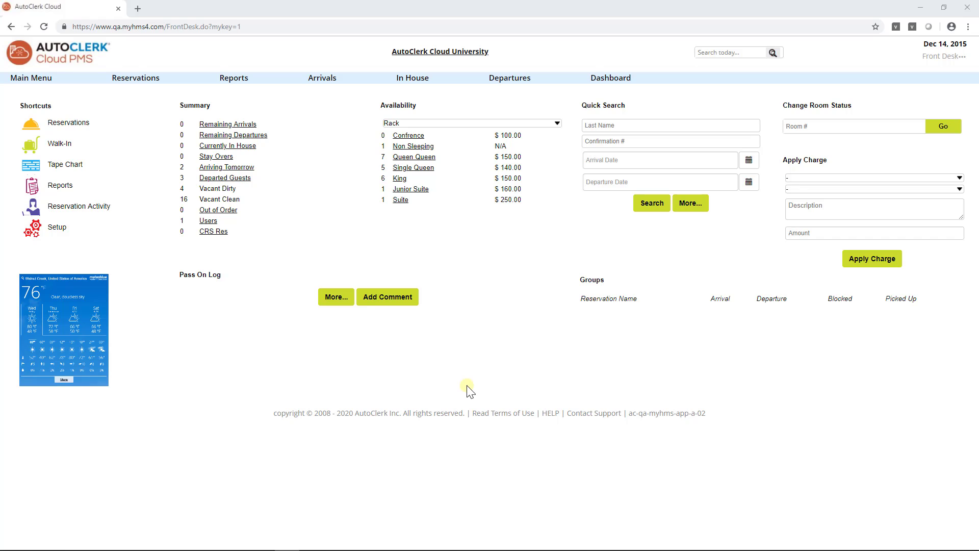
mouse_move(421, 367)
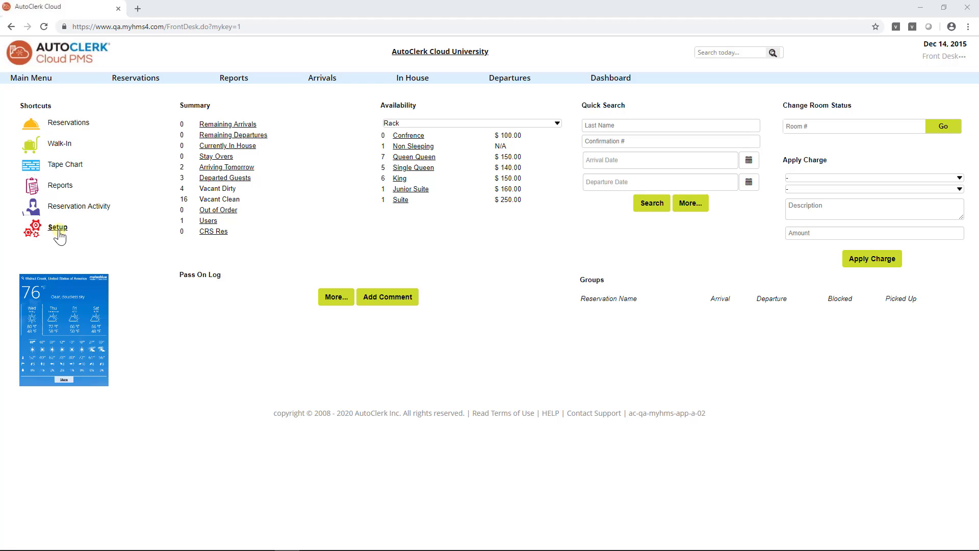
Go to Setup and choose Source under Contact Management.
click(57, 226)
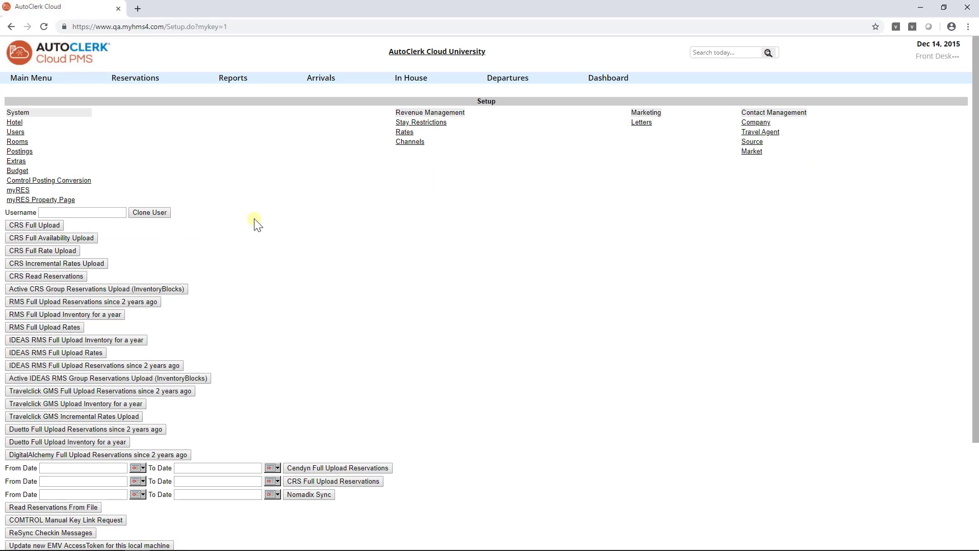
mouse_move(583, 171)
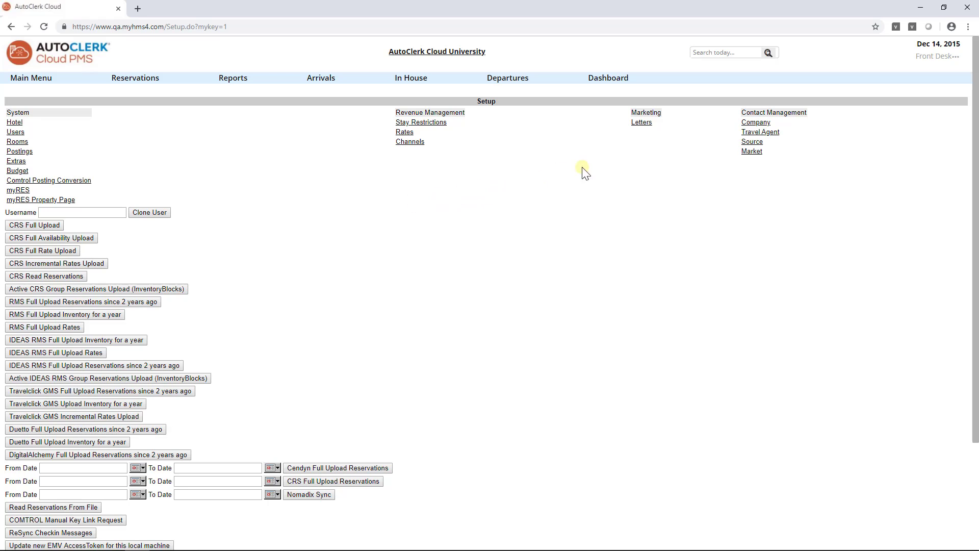
mouse_move(718, 144)
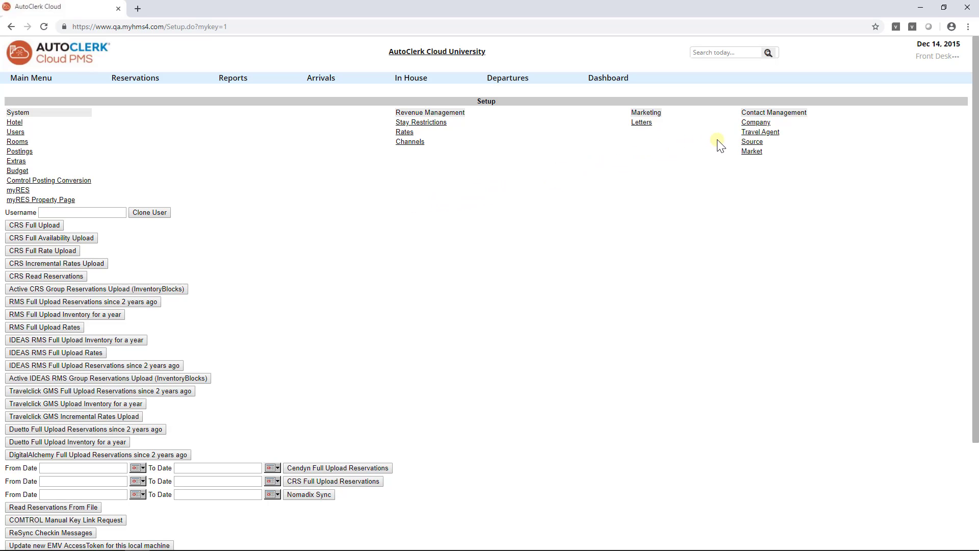
click(751, 141)
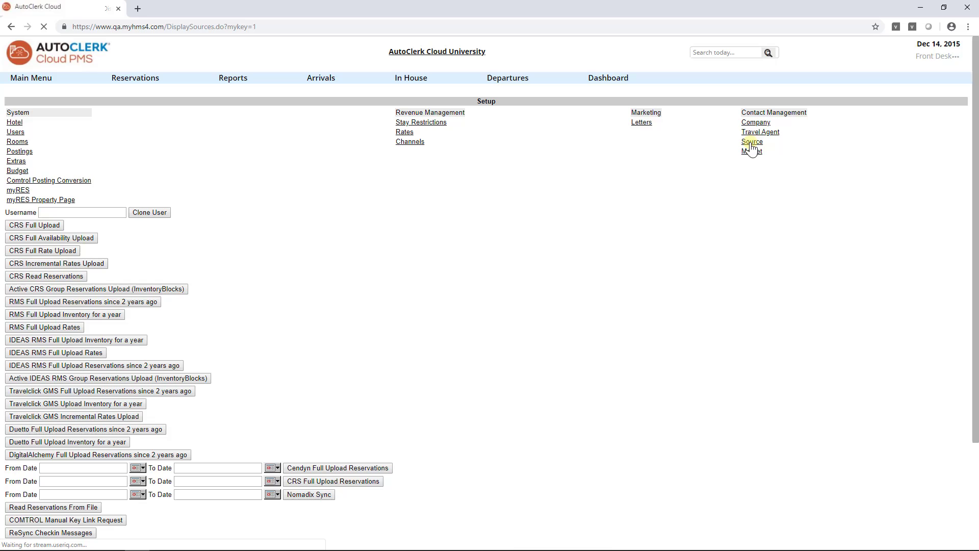
Load the Sources list showing CRS codes and titles from AAA/AARP through Walk-in.
click(751, 142)
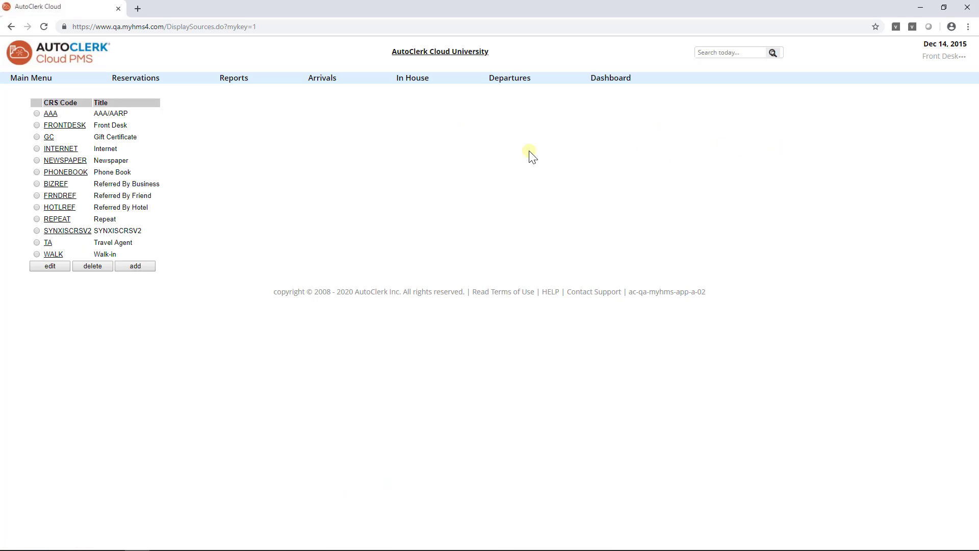
mouse_move(347, 181)
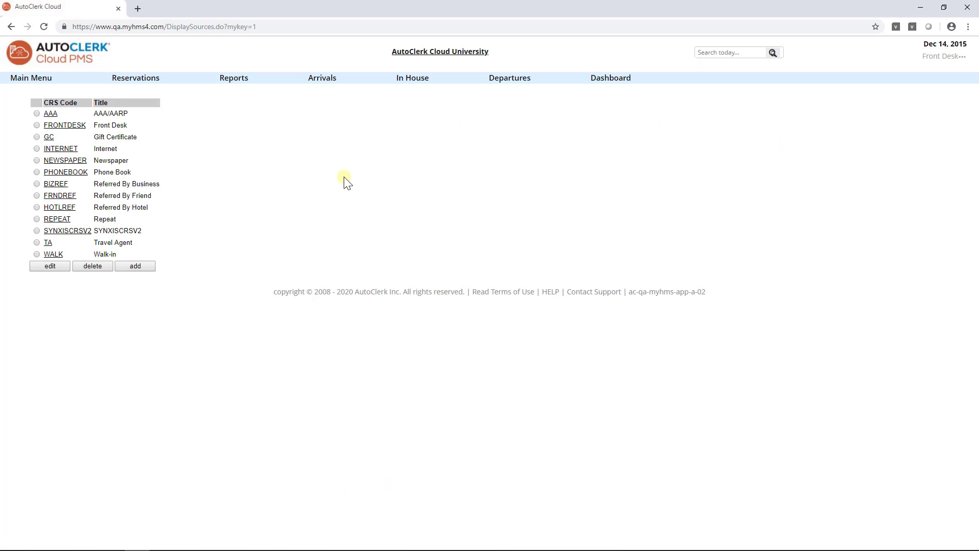
mouse_move(127, 284)
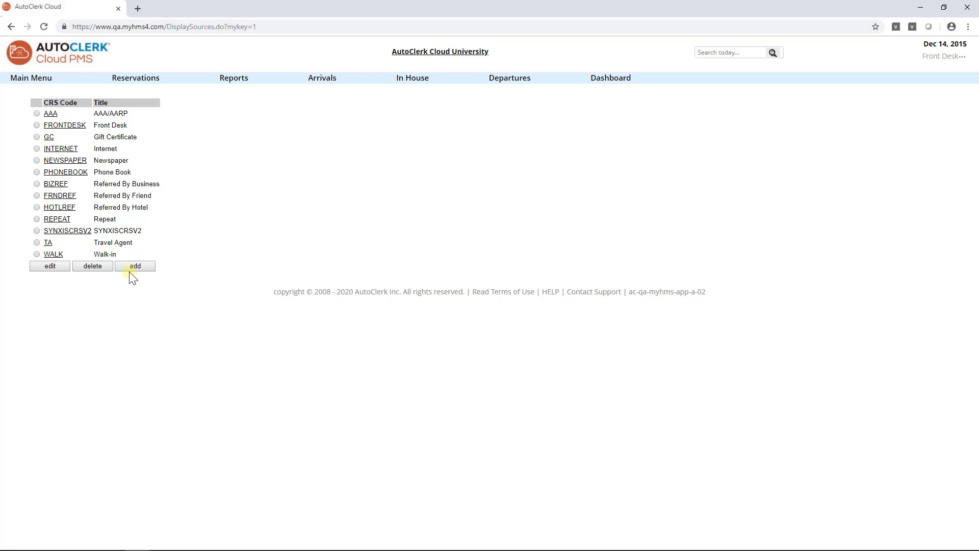
Add a new source and enter 'Magazine' as its title and CRS code.
click(135, 265)
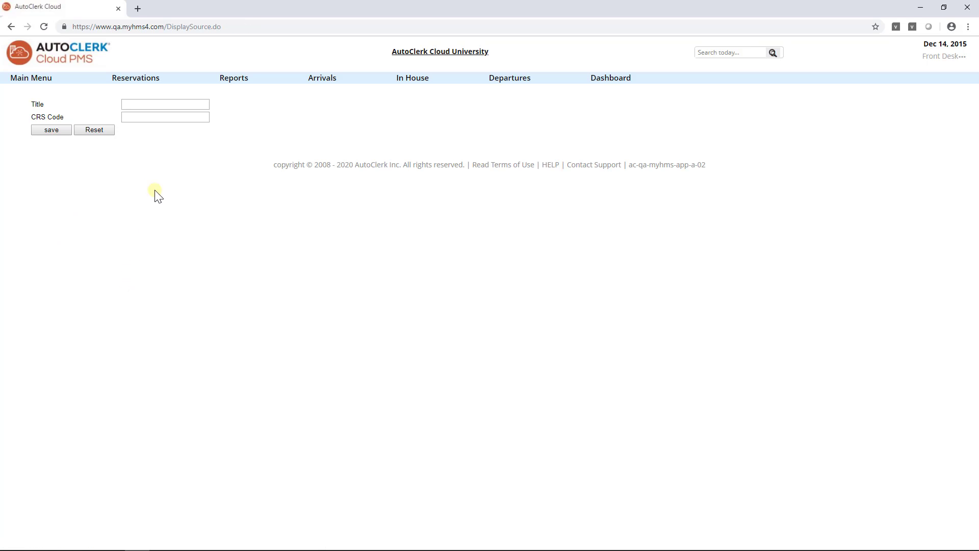
click(165, 104)
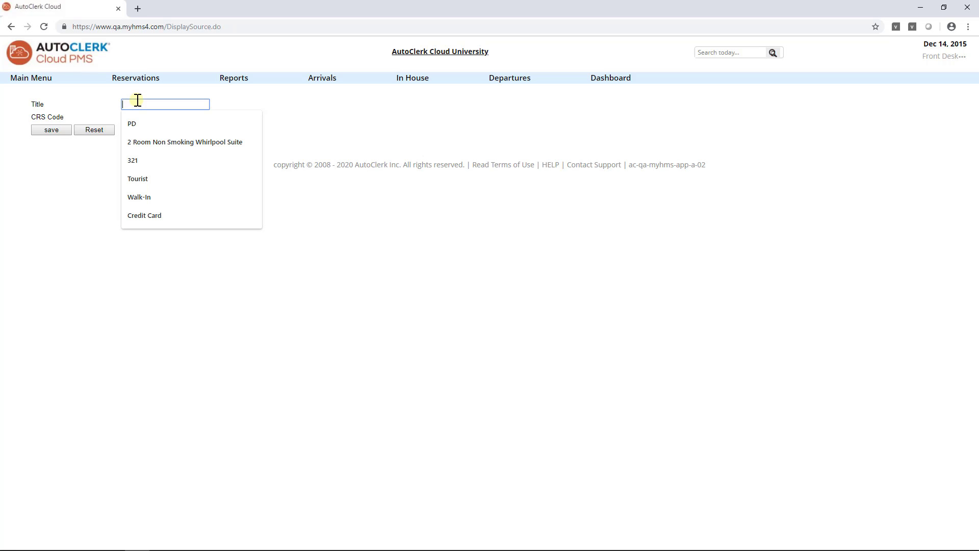
text(Maguzine)
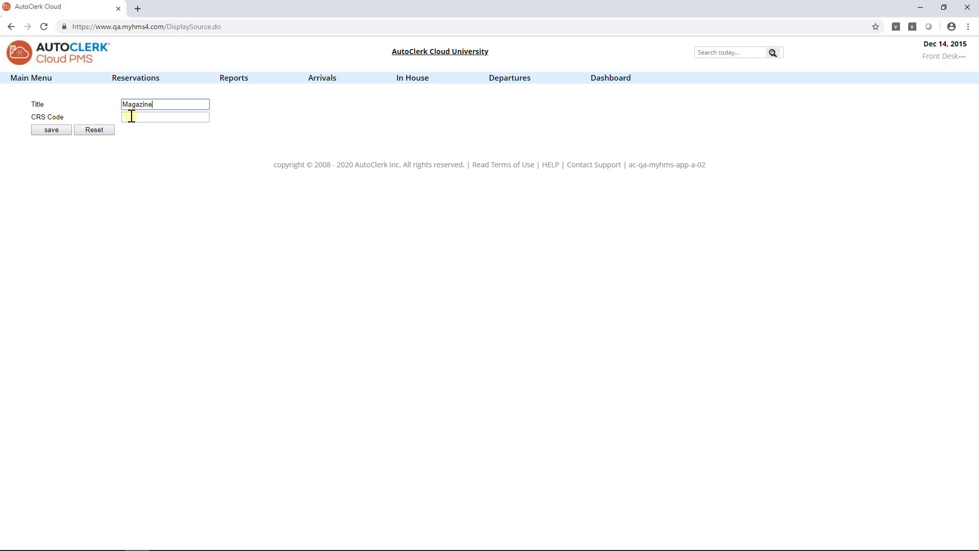
text(M)
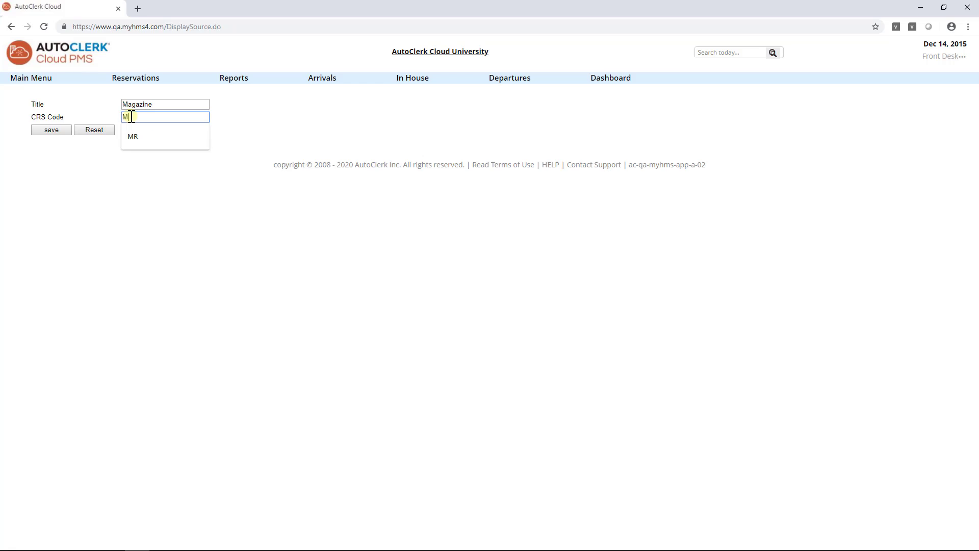
text(agazi)
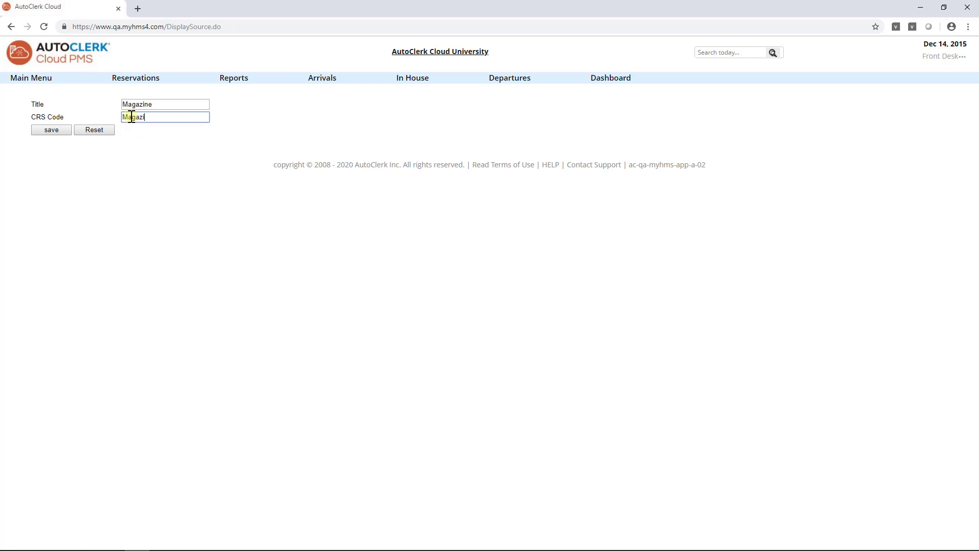
text(ne)
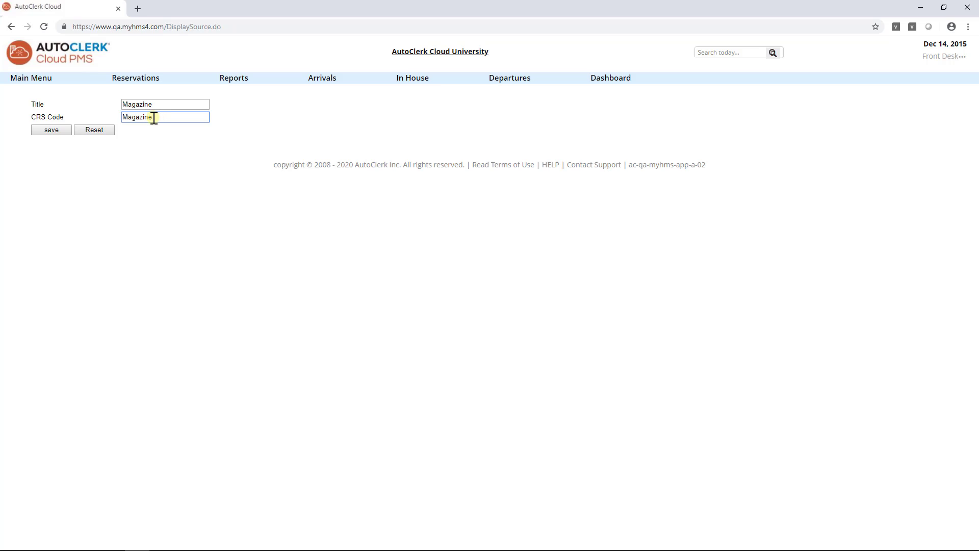
Save the Magazine source and return to the Sources list.
click(50, 130)
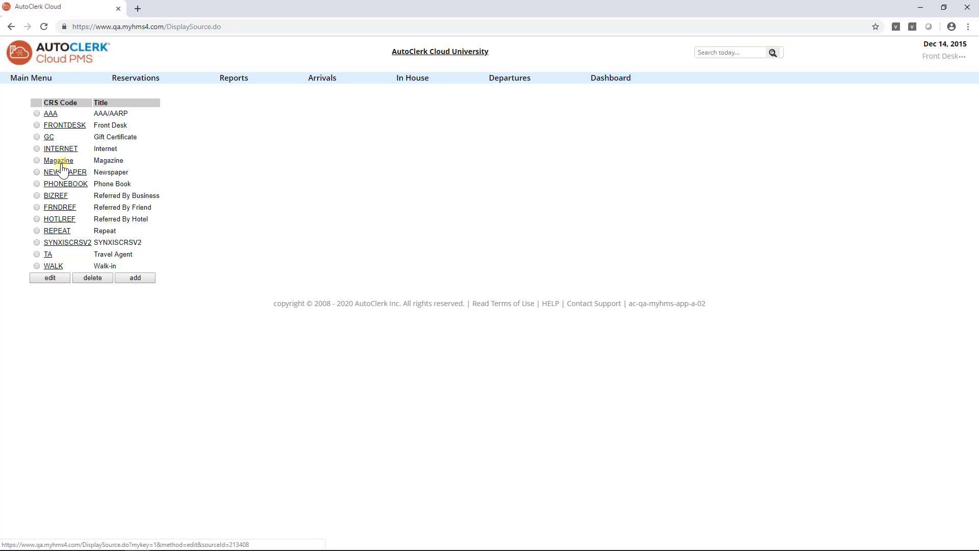
click(57, 160)
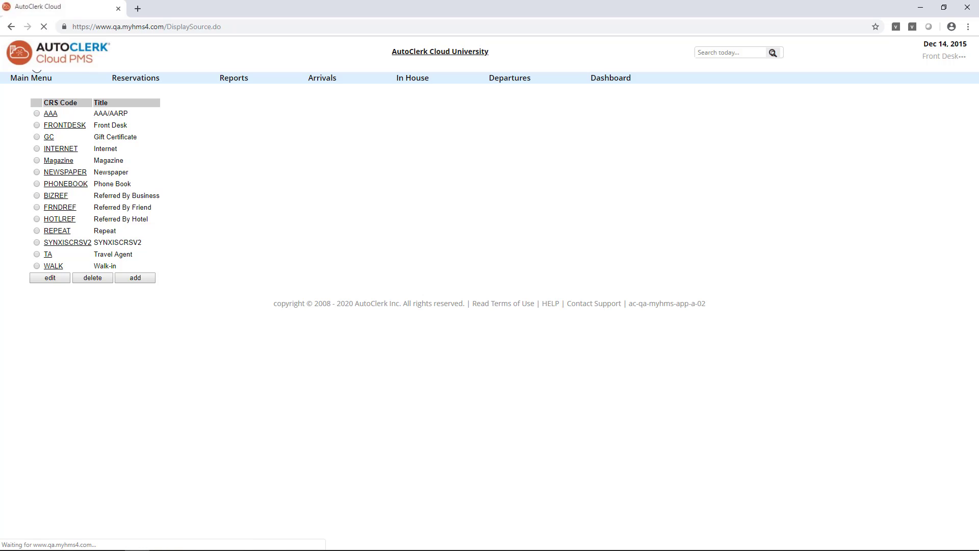